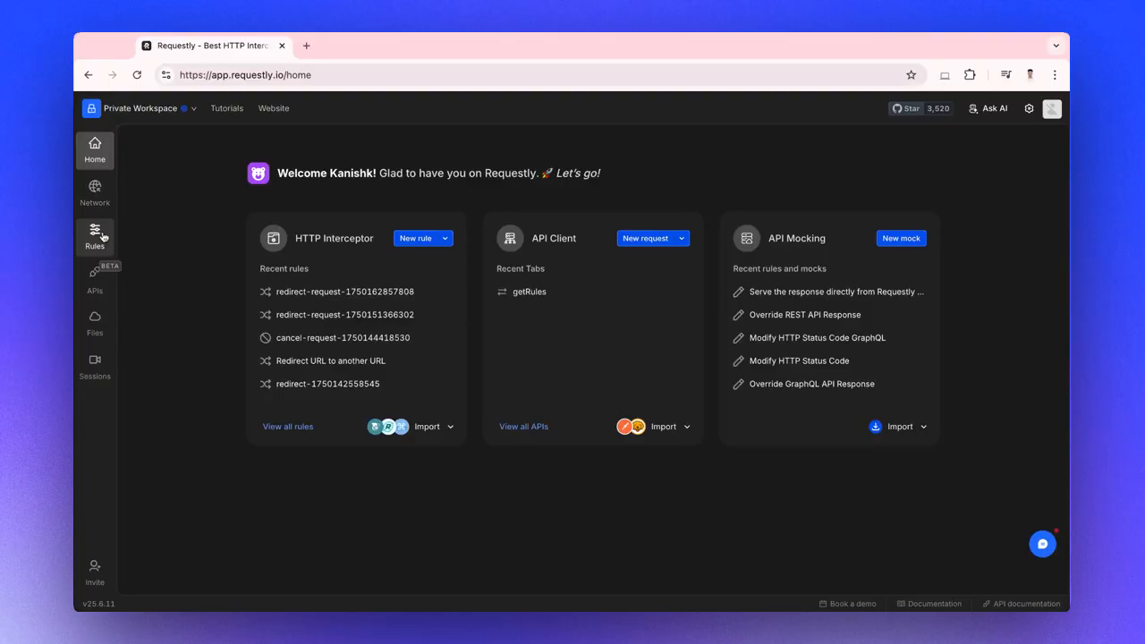
Reach the Modify Request Body rule type from the HTTP Rules list via New Rule
left_click(95, 236)
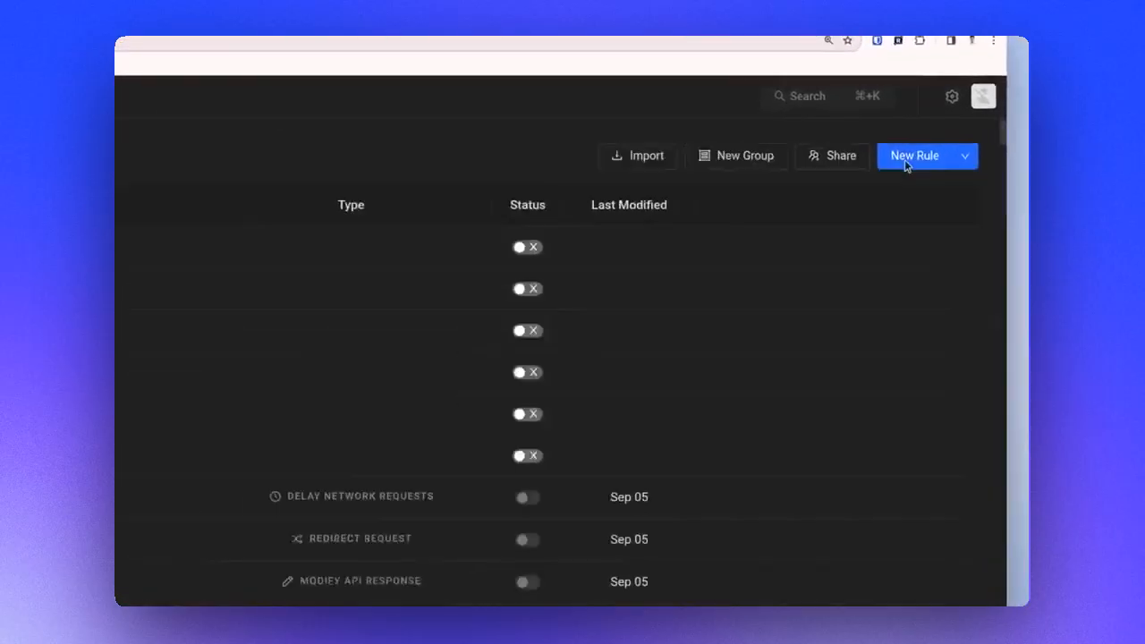
left_click(914, 155)
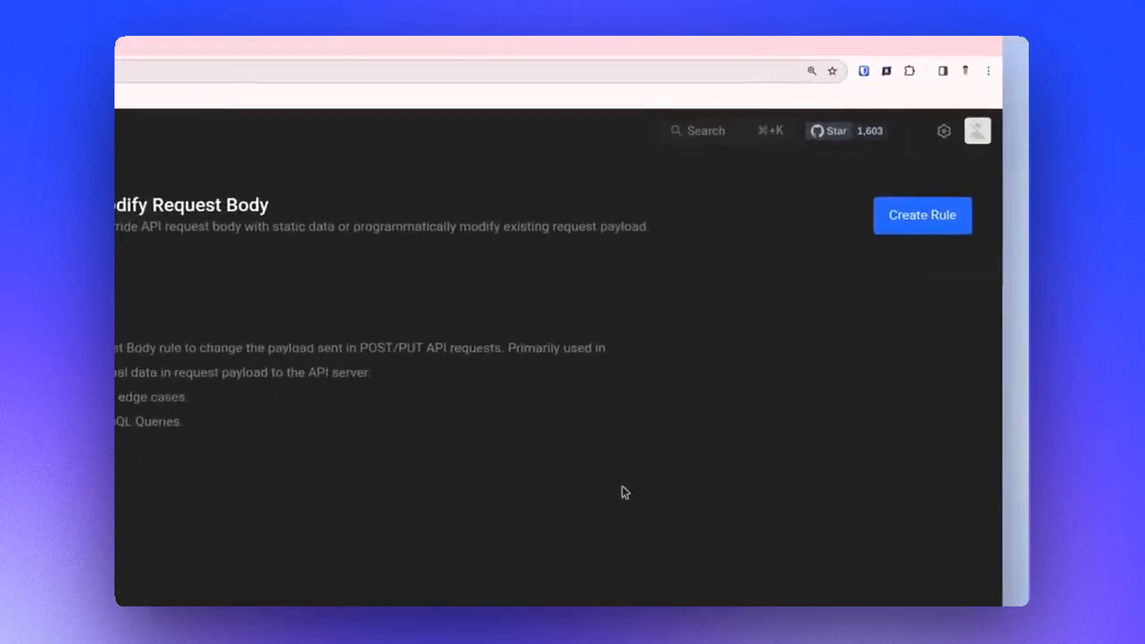
Create the rule and rename it to 'Modify Request Body rule'
left_click(921, 214)
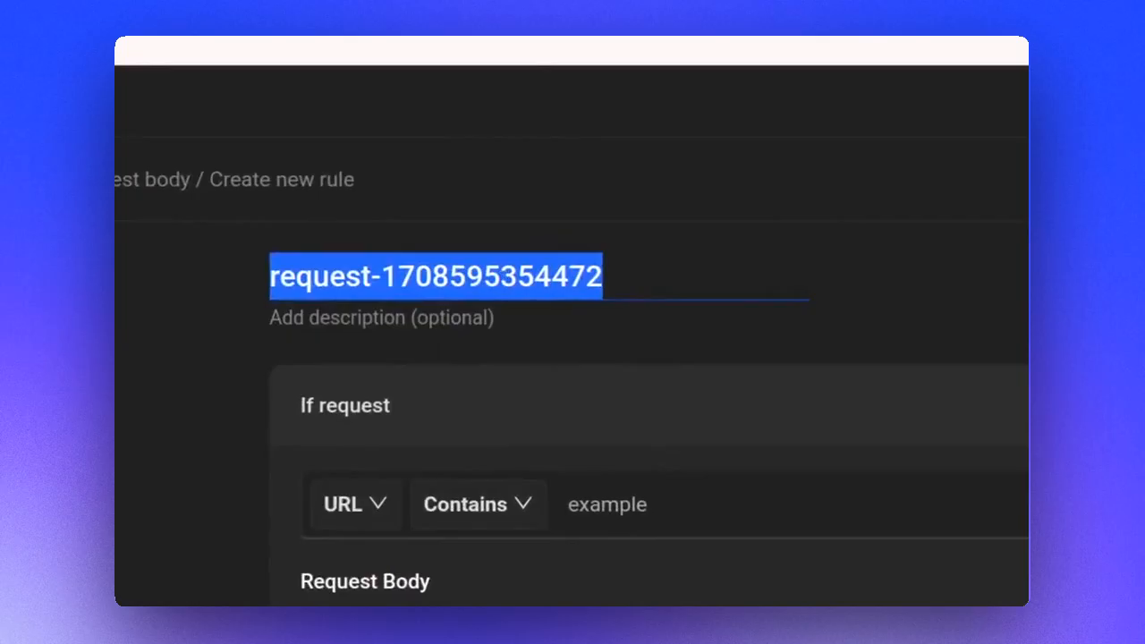
type("Modify Request Body rule")
left_click(381, 318)
type("this is a demo rule")
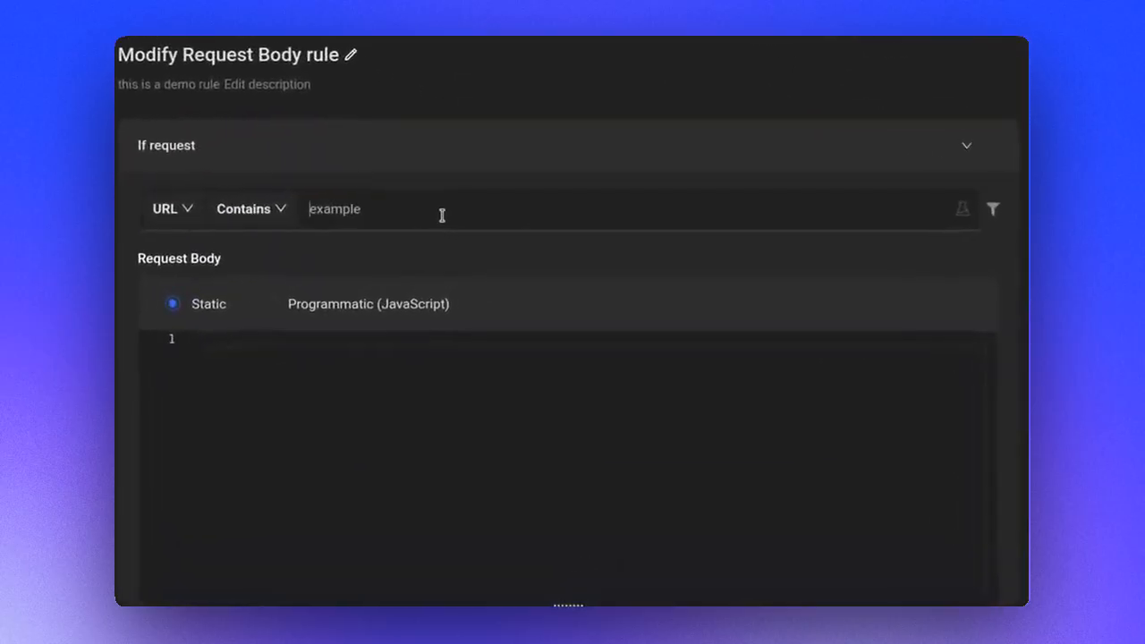
mouse_move(188, 222)
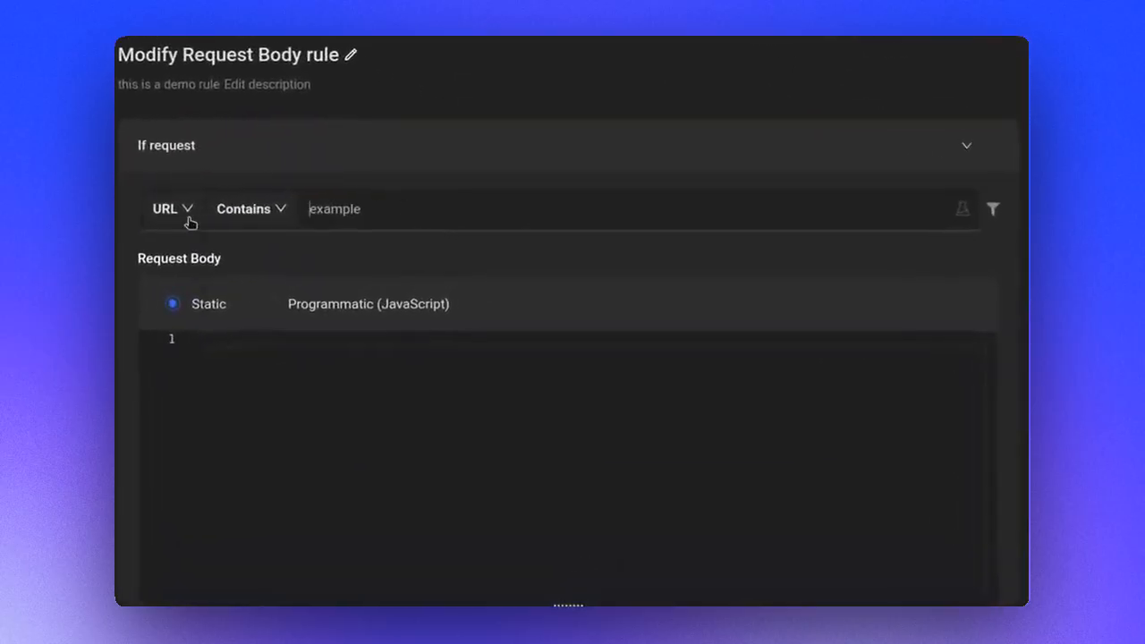
Set the source condition to URL Contains airbnb.co.in
left_click(172, 208)
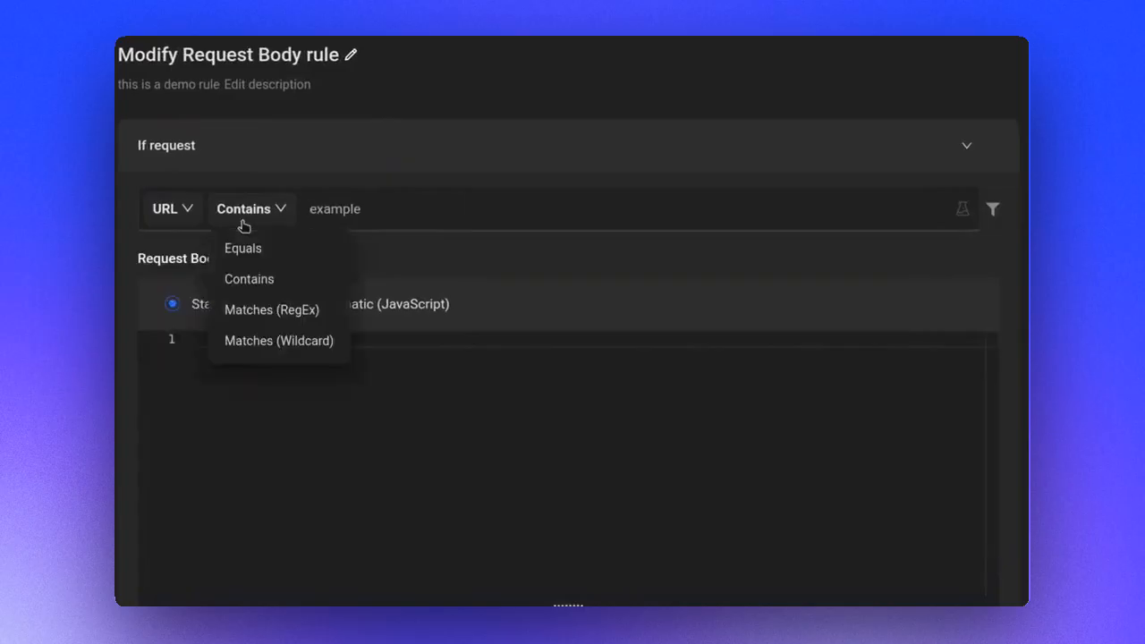
mouse_move(244, 249)
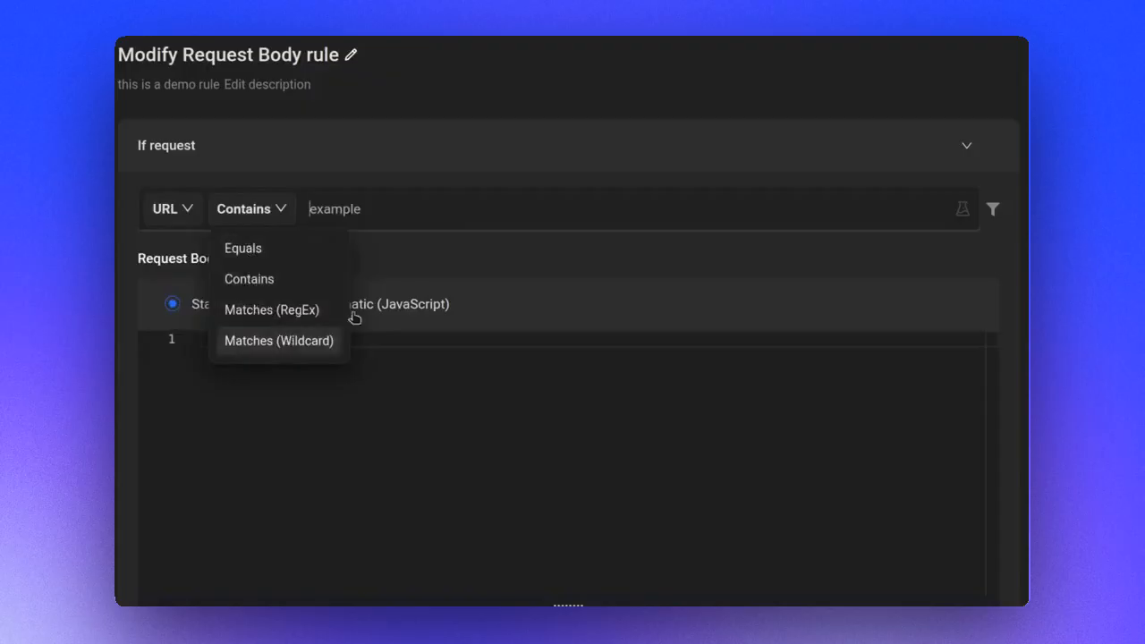
left_click(511, 208)
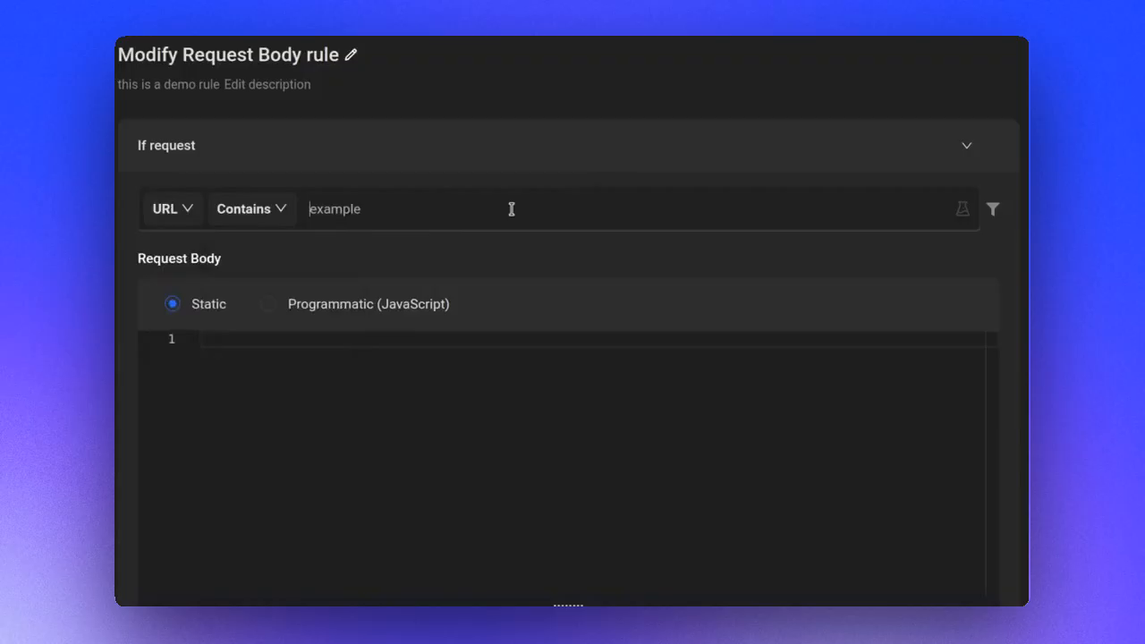
type("airbnb.co.in")
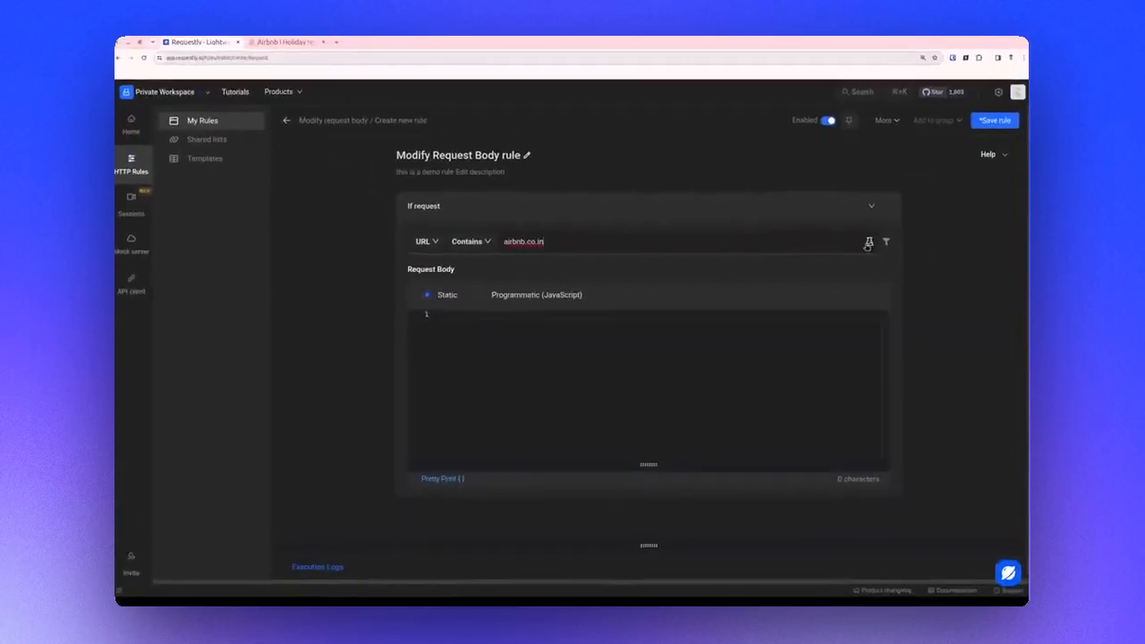
left_click(865, 243)
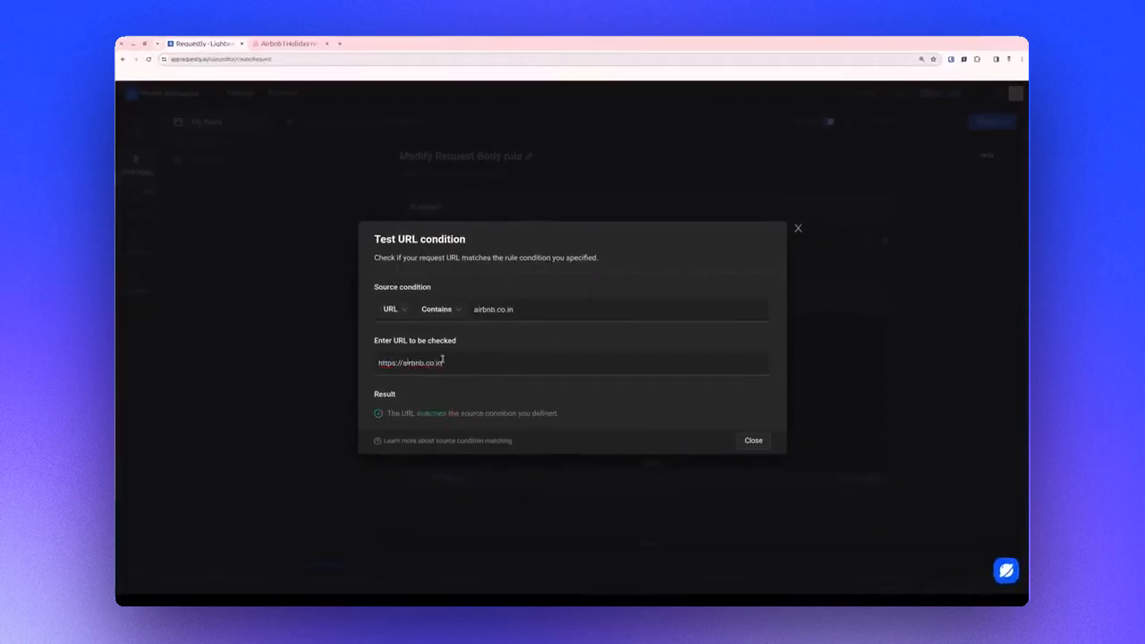
triple_click(409, 361)
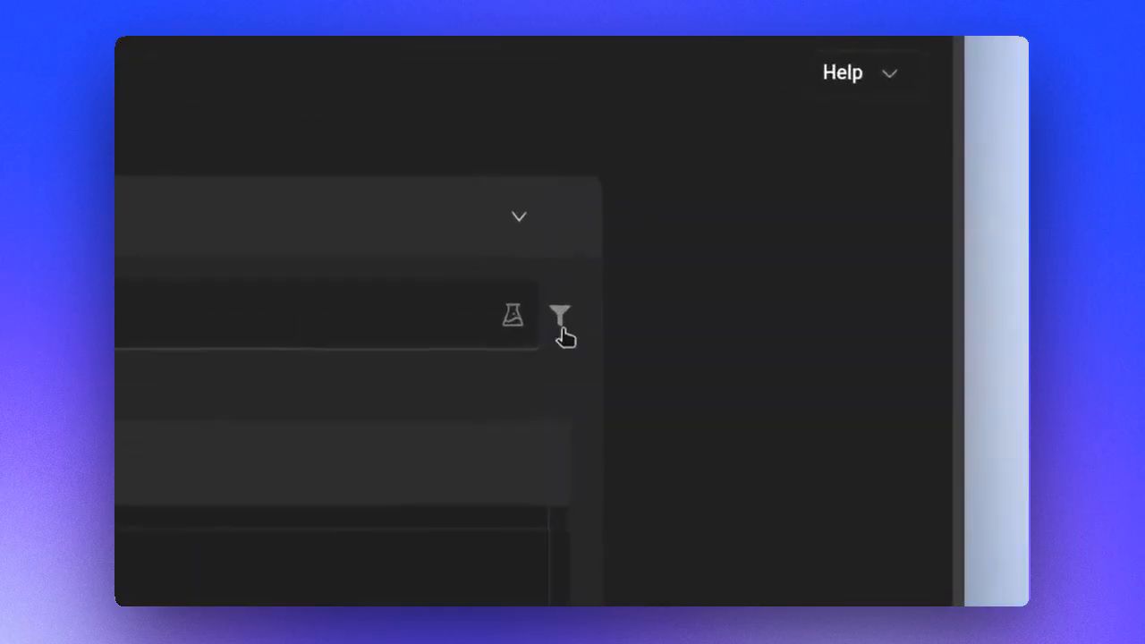
left_click(561, 314)
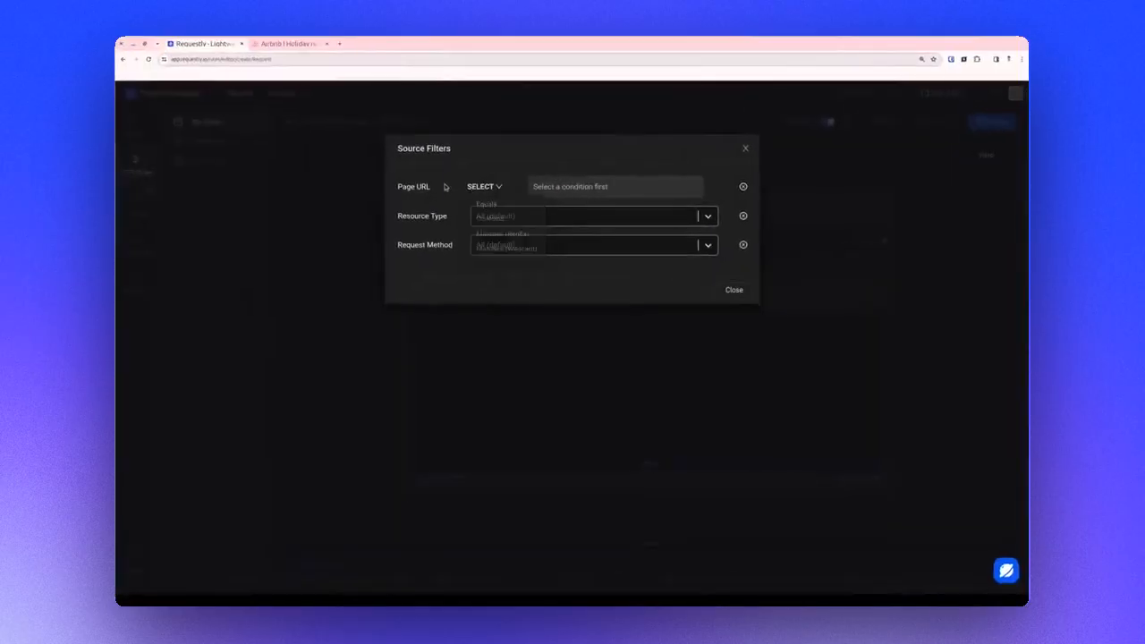
left_click(485, 186)
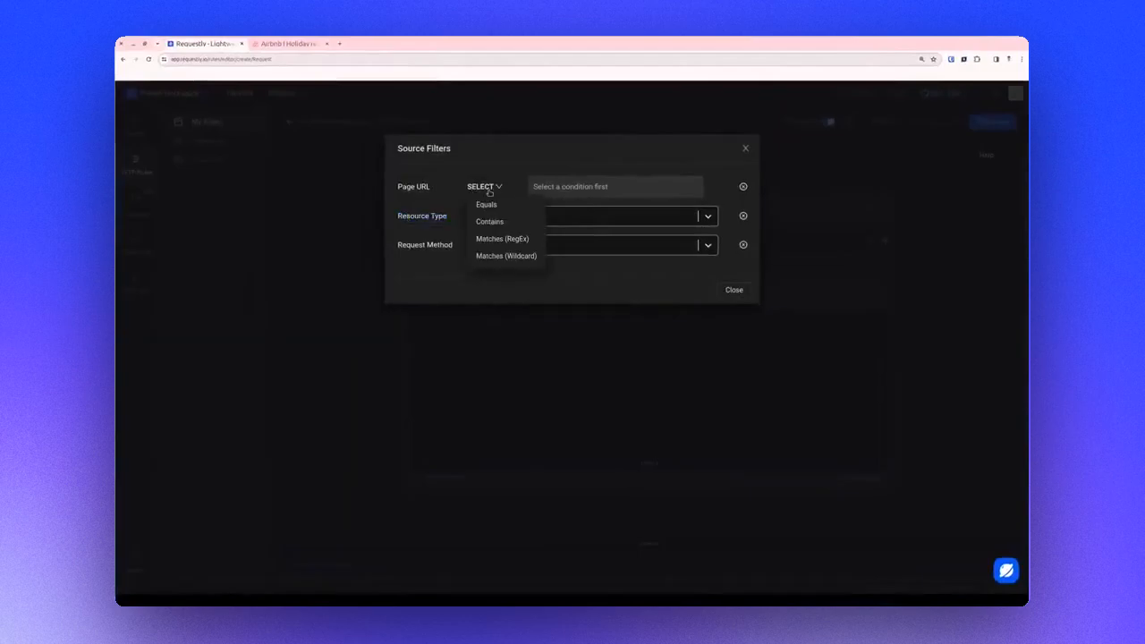
mouse_move(497, 208)
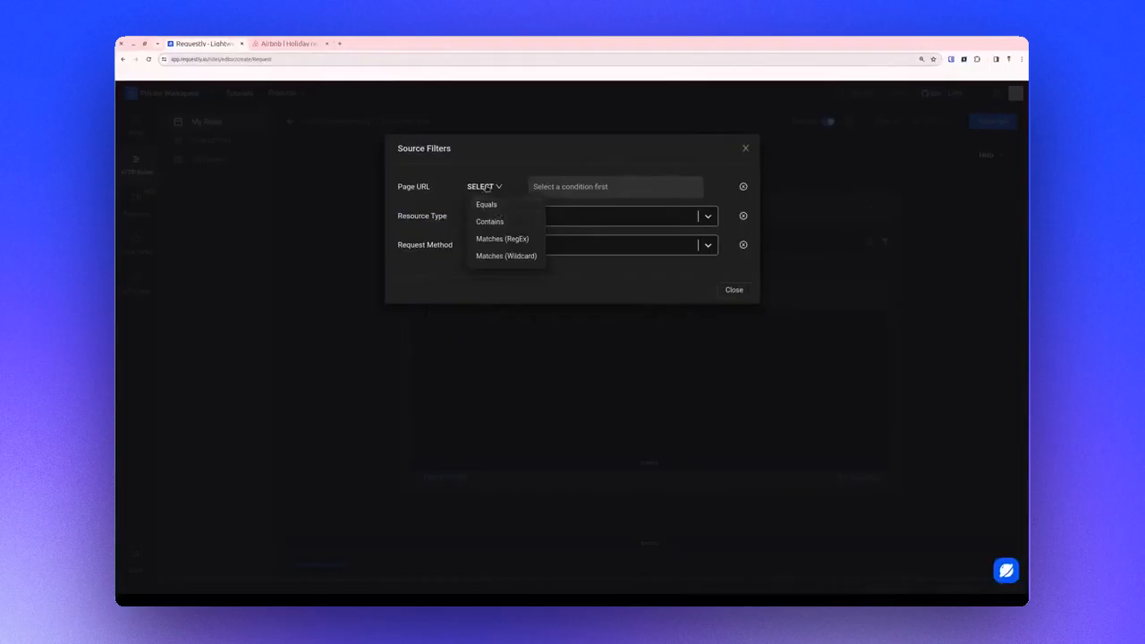
left_click(591, 215)
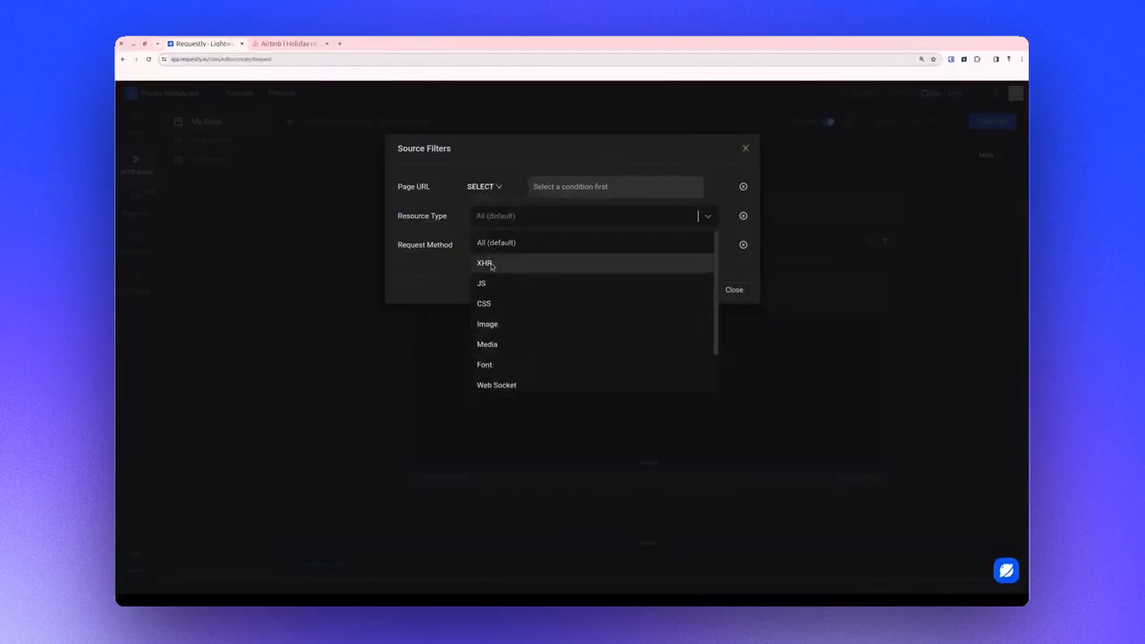
scroll("down", 3)
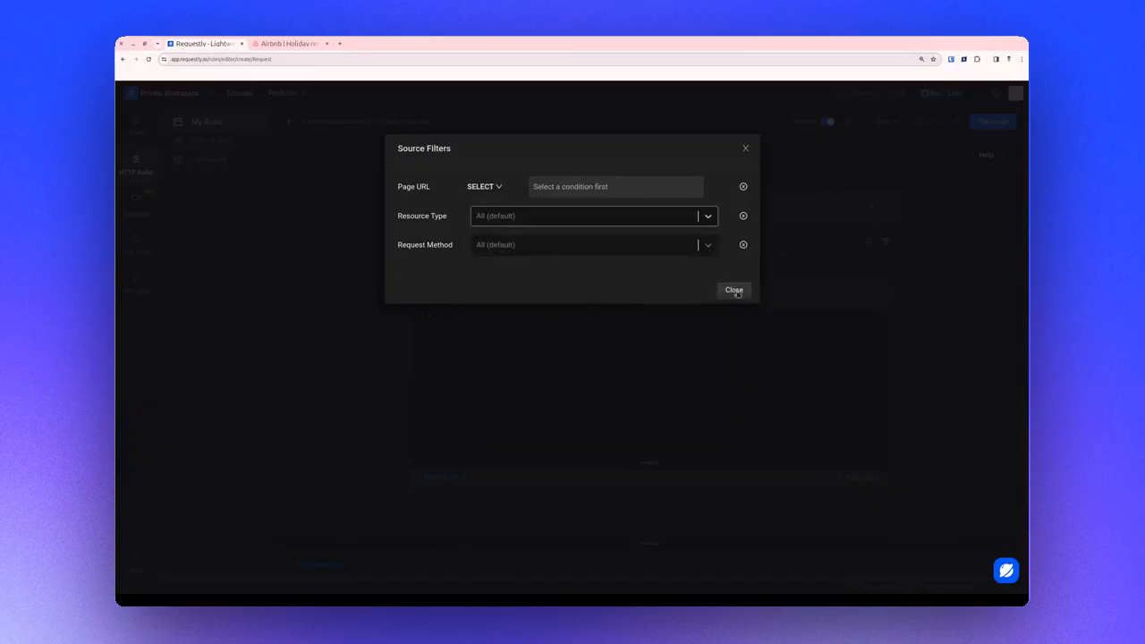
left_click(733, 290)
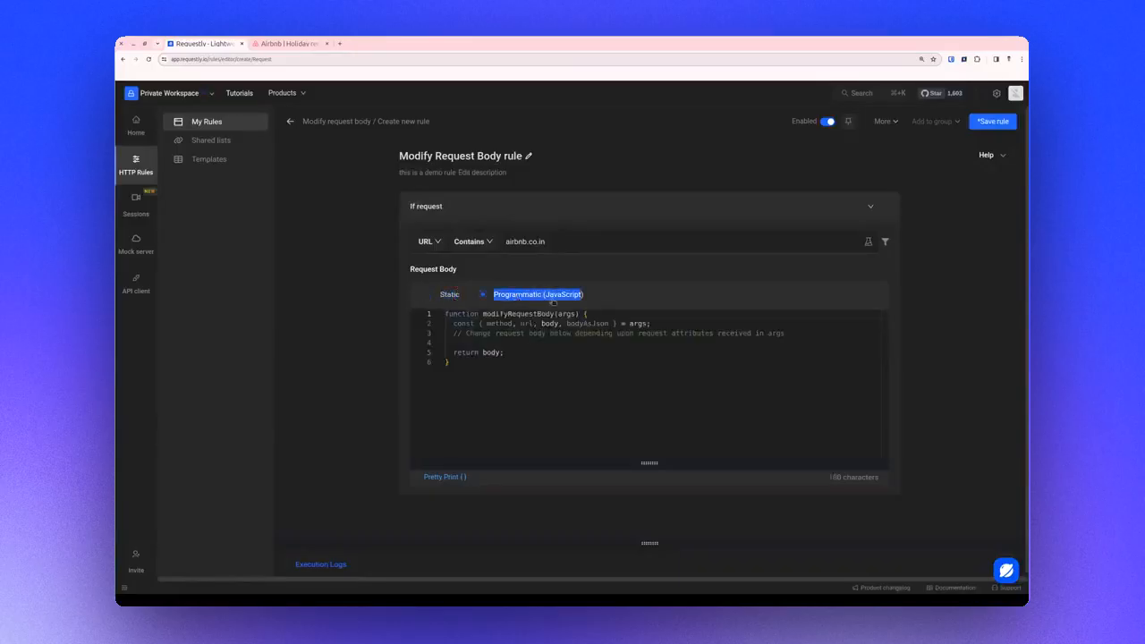
Settle the request body on Static mode with the JSON {"foo": "bar"}
left_click(482, 293)
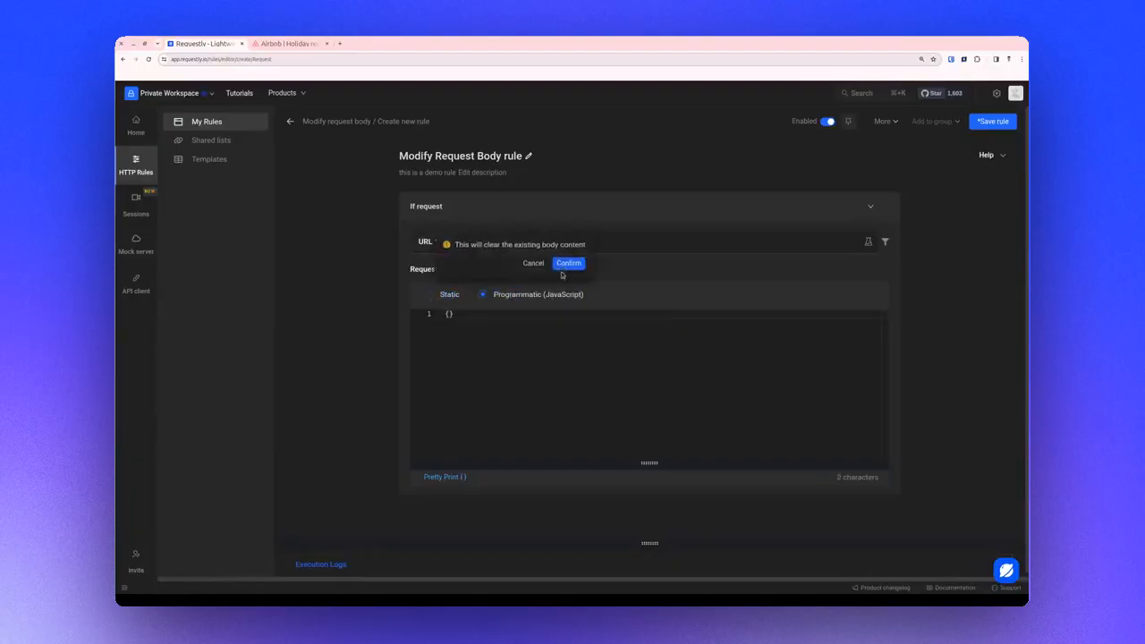
left_click(569, 261)
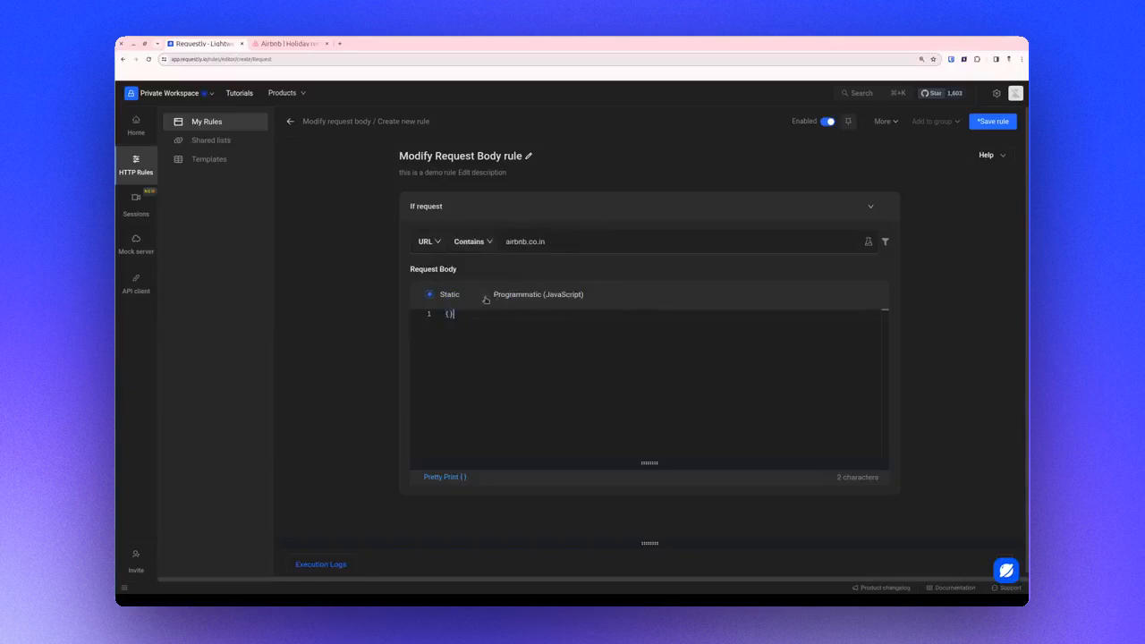
left_click(483, 294)
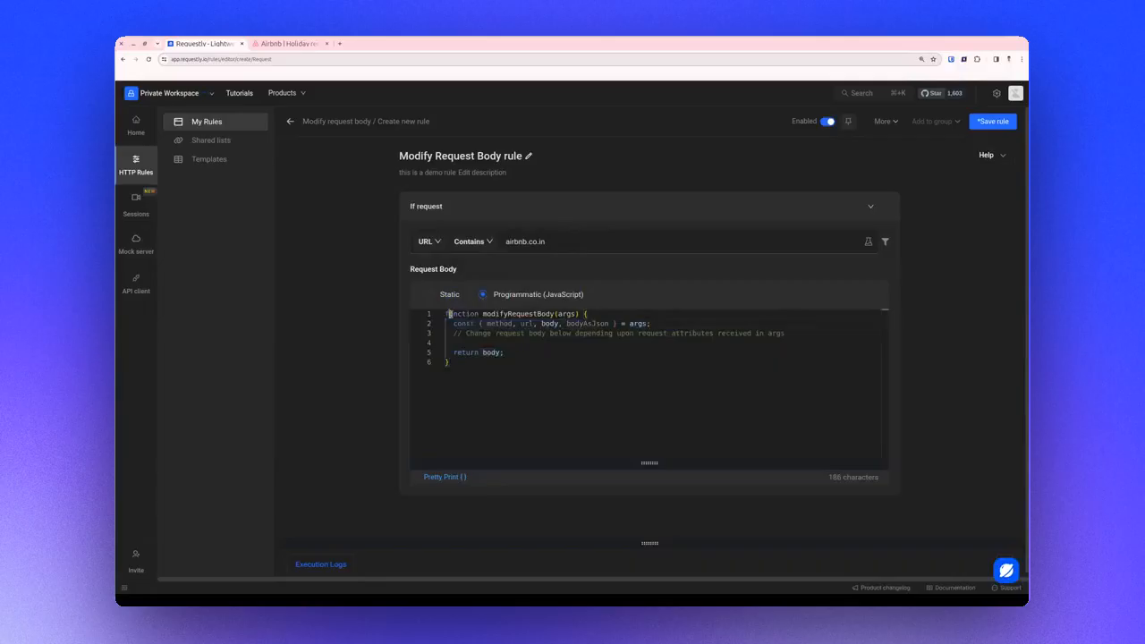
left_click(449, 294)
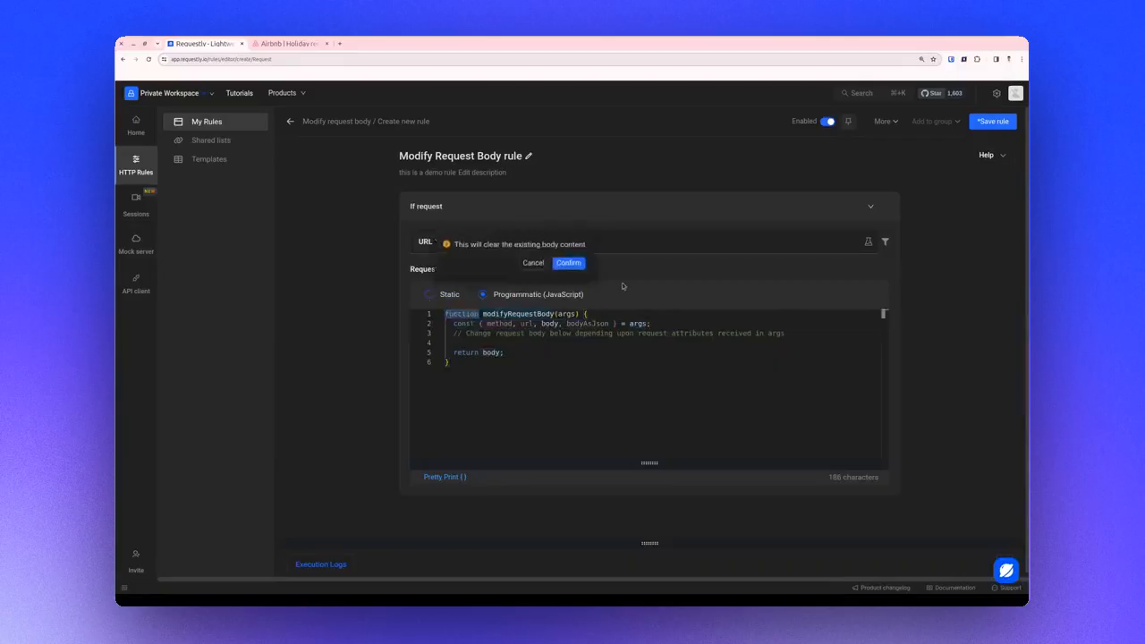
left_click(568, 261)
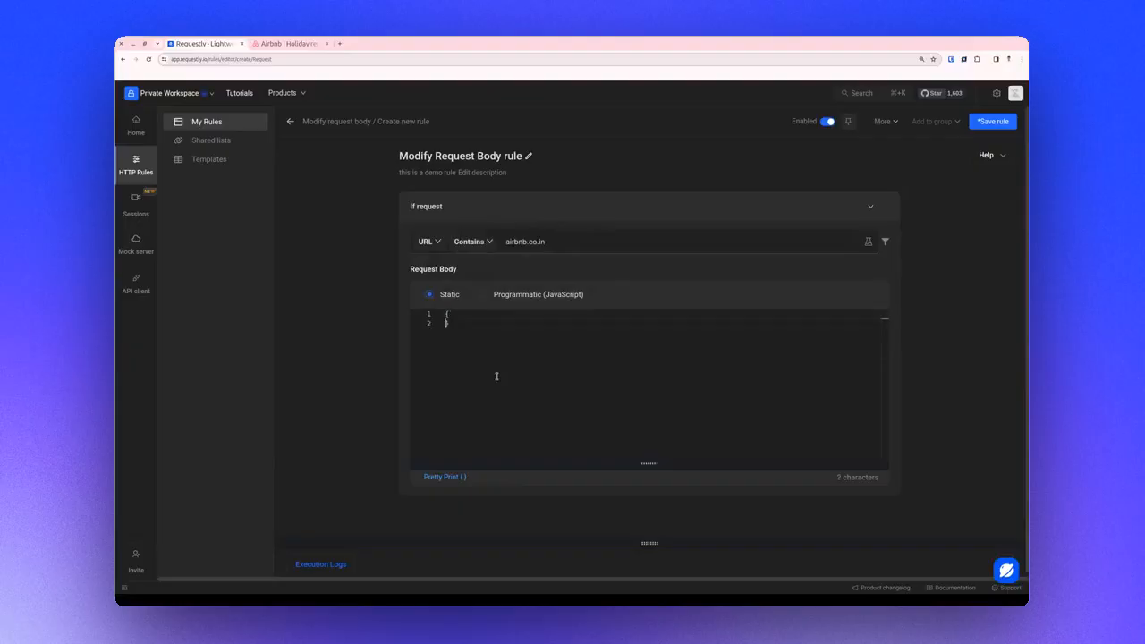
type("\"foo\": \"bar")
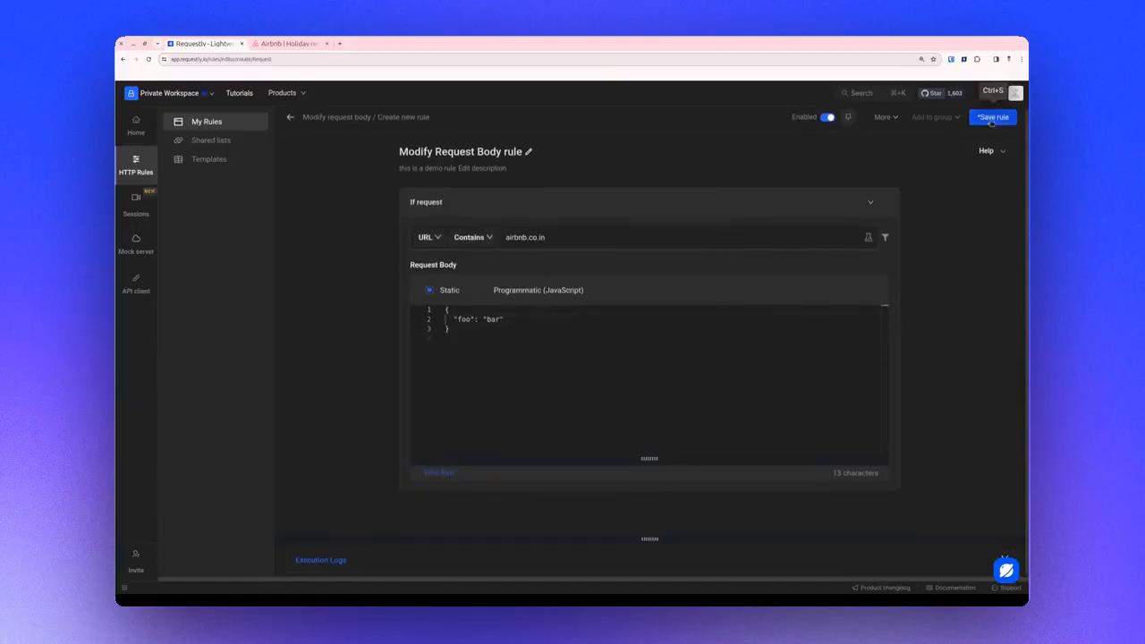
Save the new rule from the top-right Save rule button
left_click(992, 118)
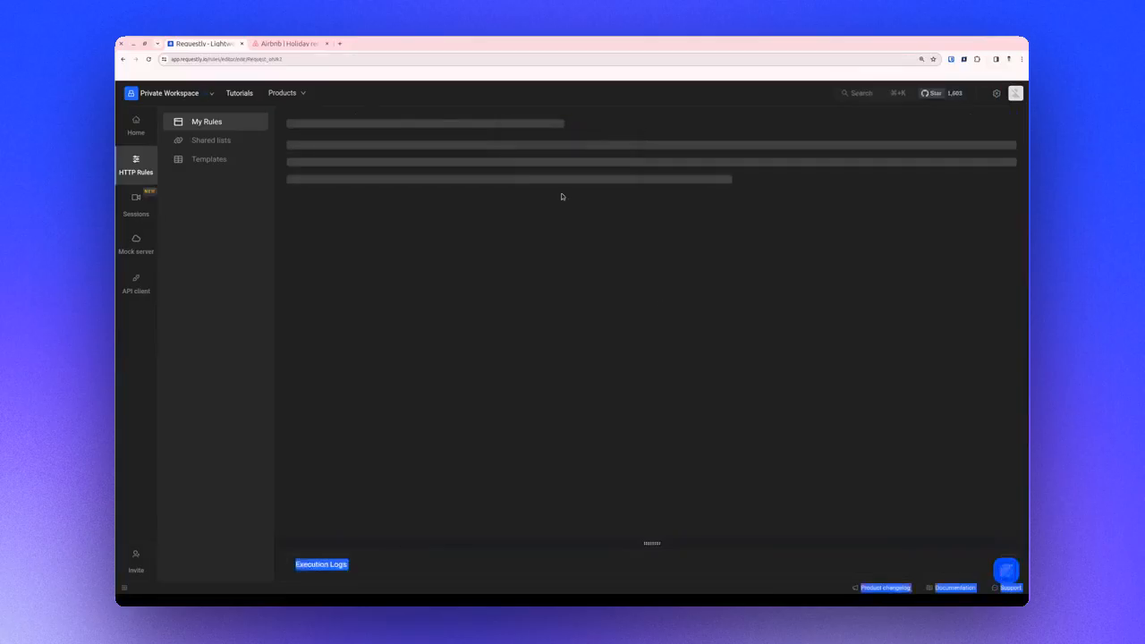
left_click(292, 43)
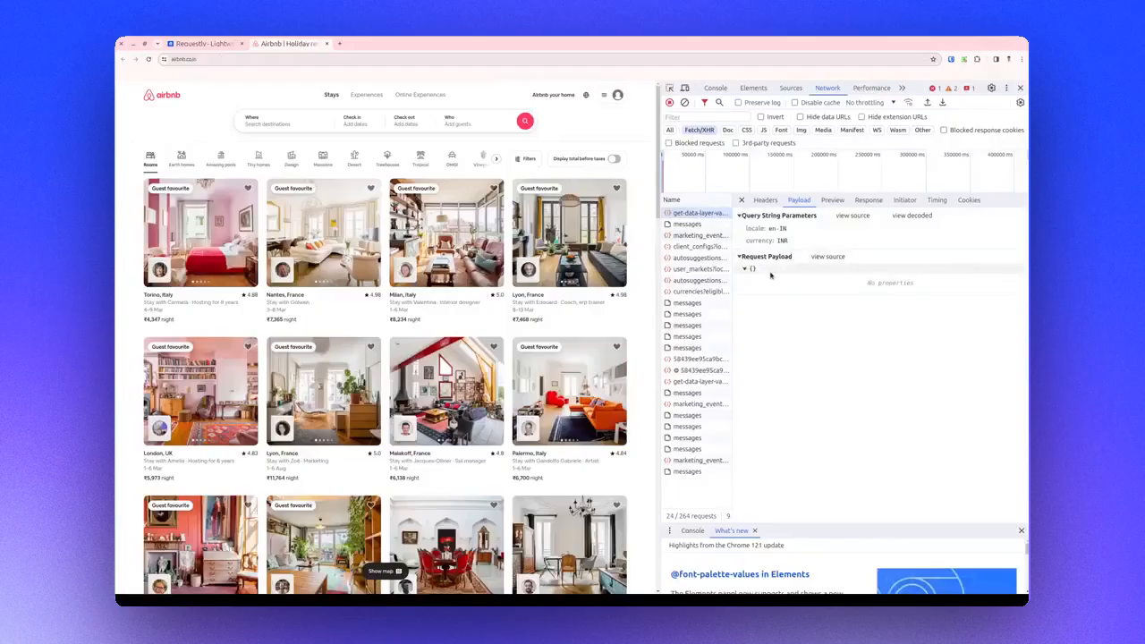
left_click(203, 43)
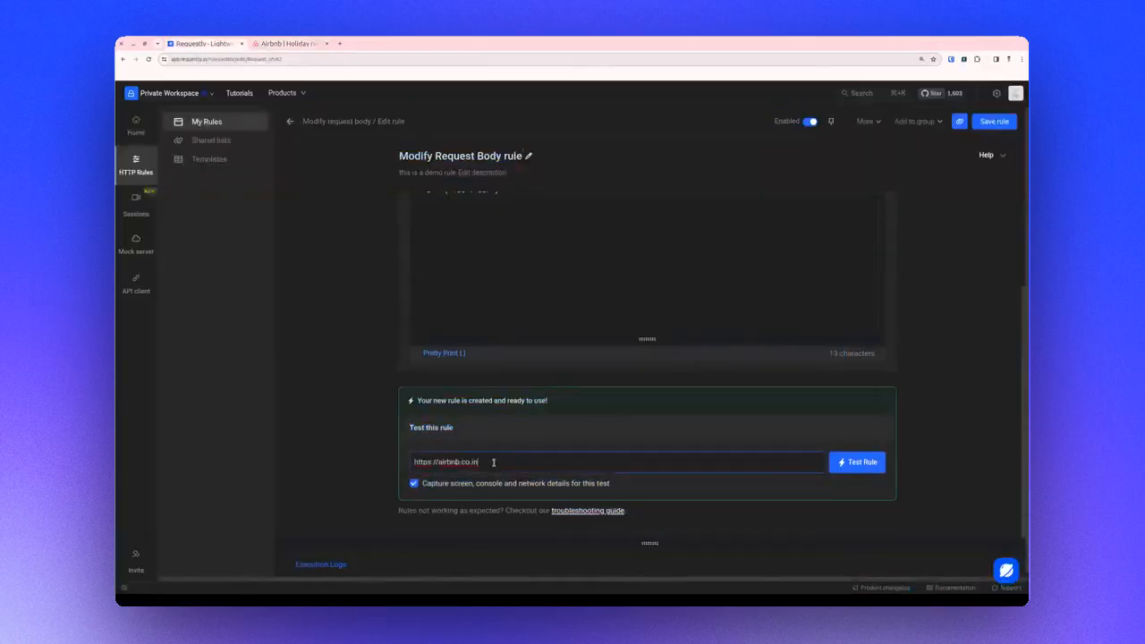
left_click(856, 461)
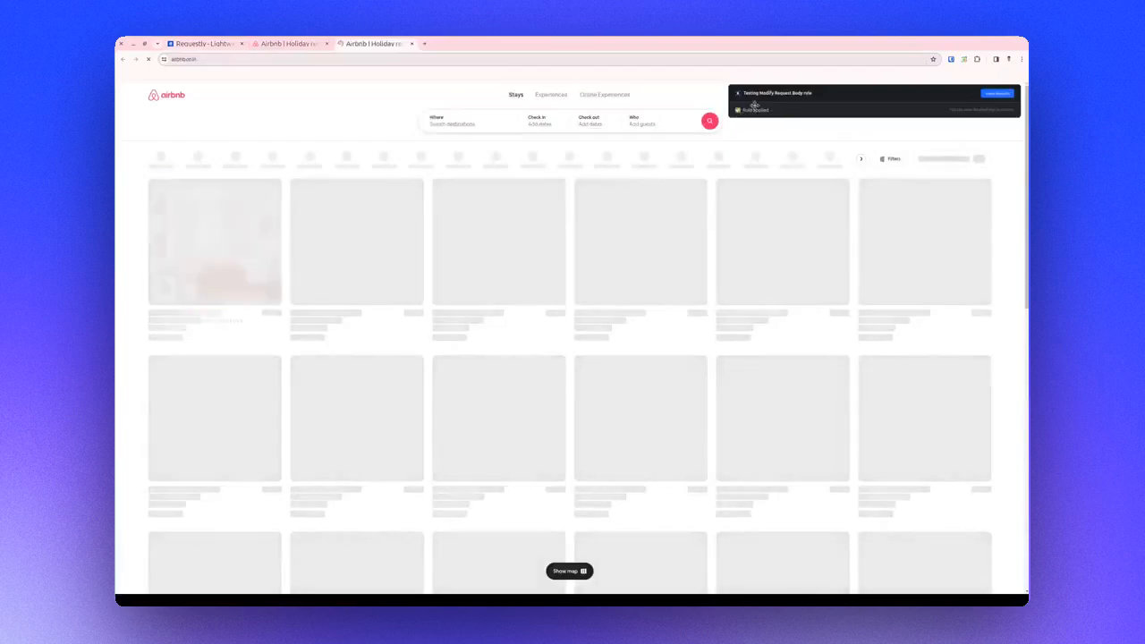
key("F12")
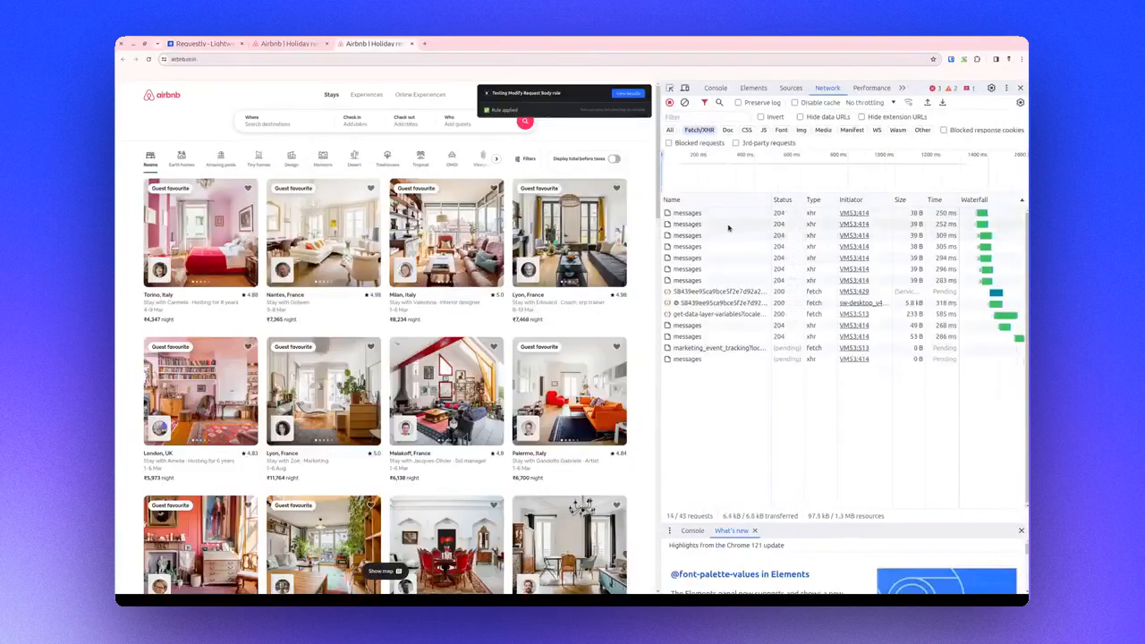
left_click(696, 226)
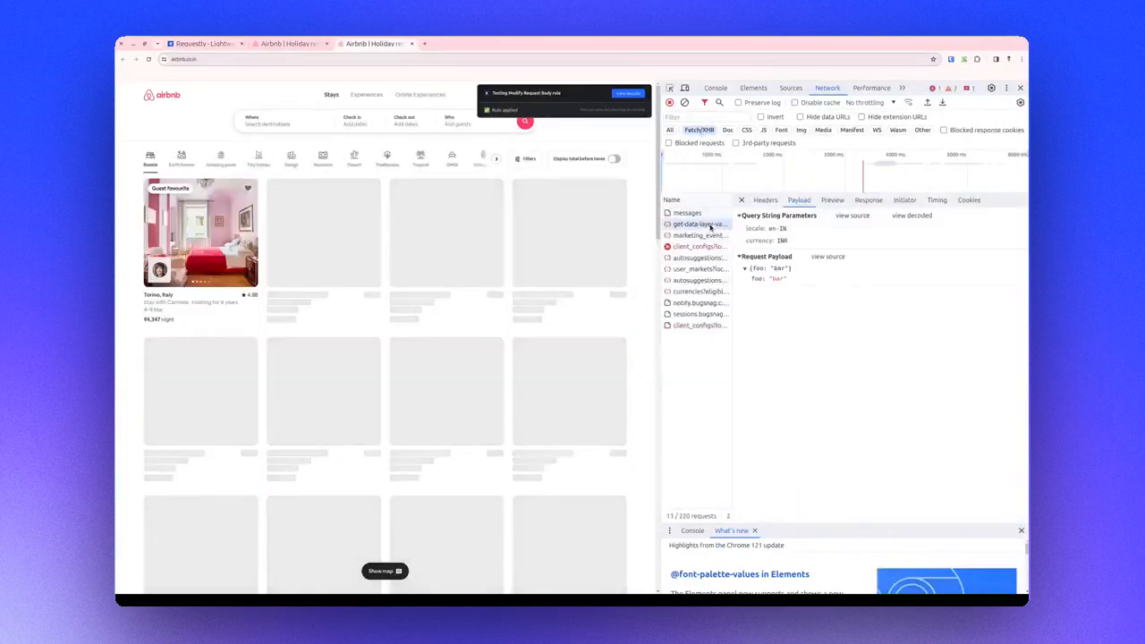